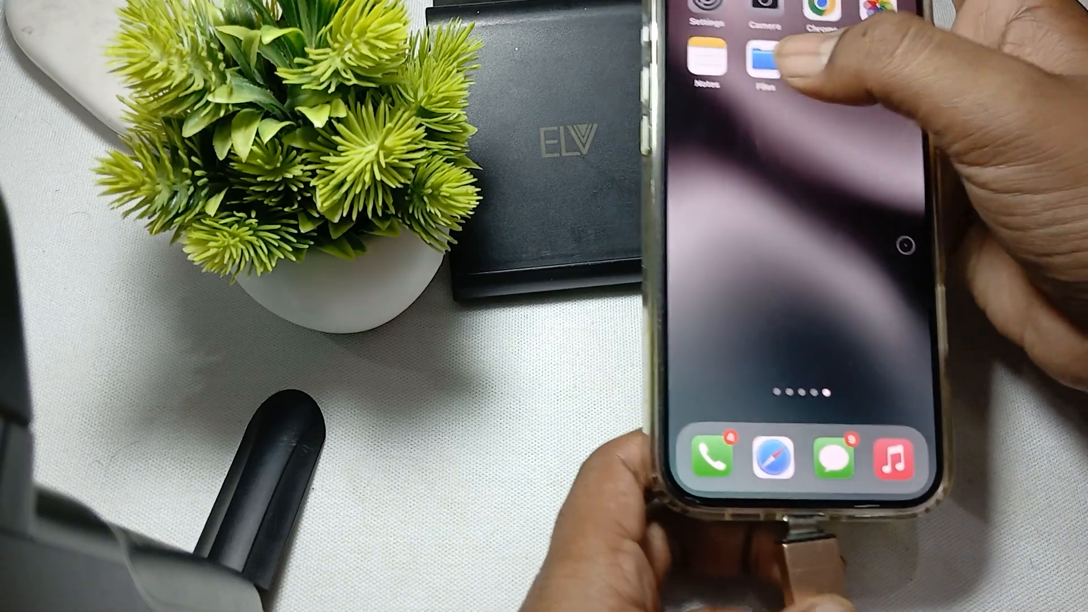
- Launch the Files app from the Home Screen icon
left_click(763, 62)
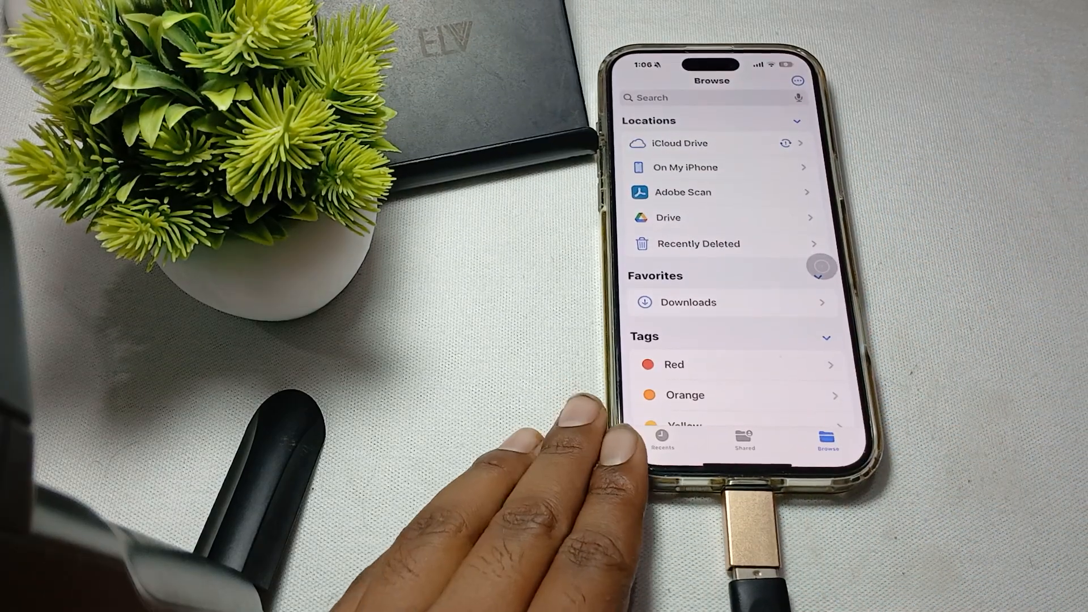
- Switch to Recents and back to Browse so the BHARAT drive appears under Locations
left_click(661, 441)
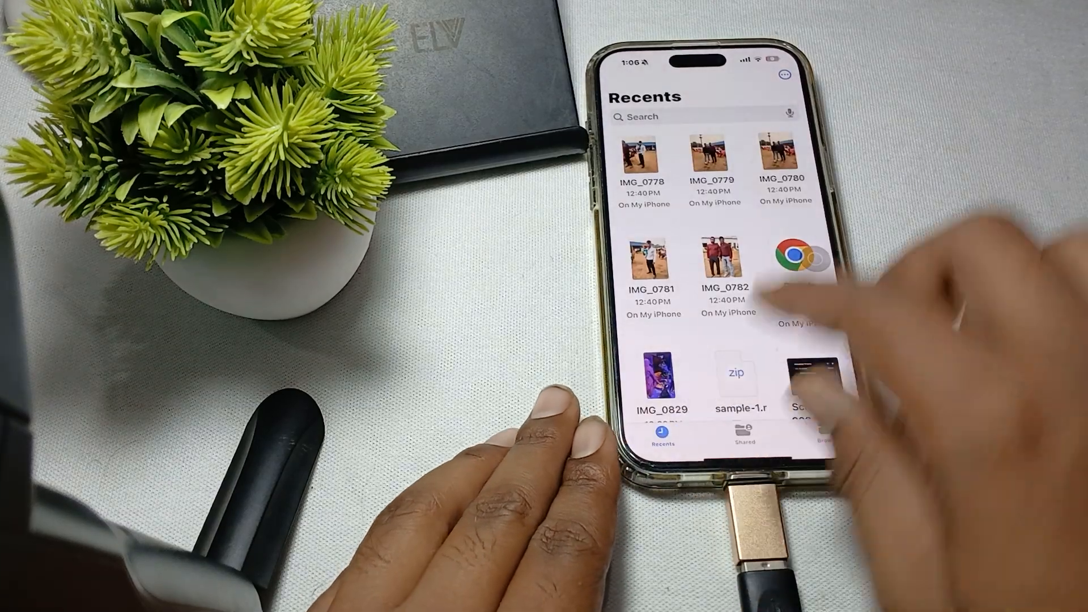
left_click(825, 433)
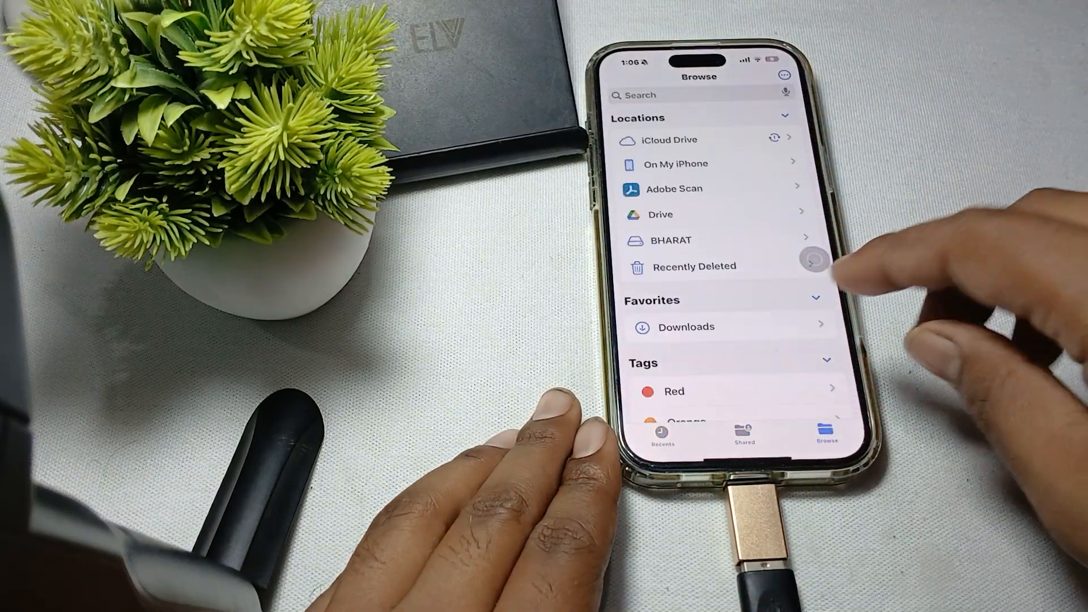